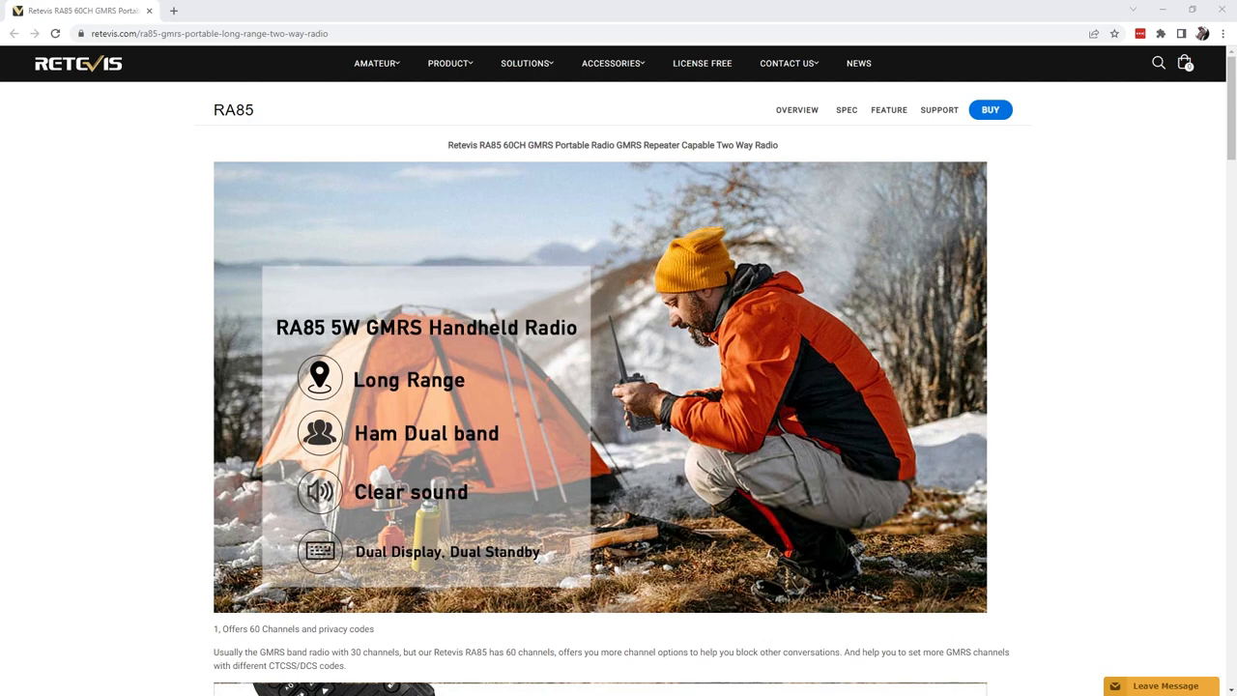
{"action": "mouse_move", "coordinate": [109, 258]}
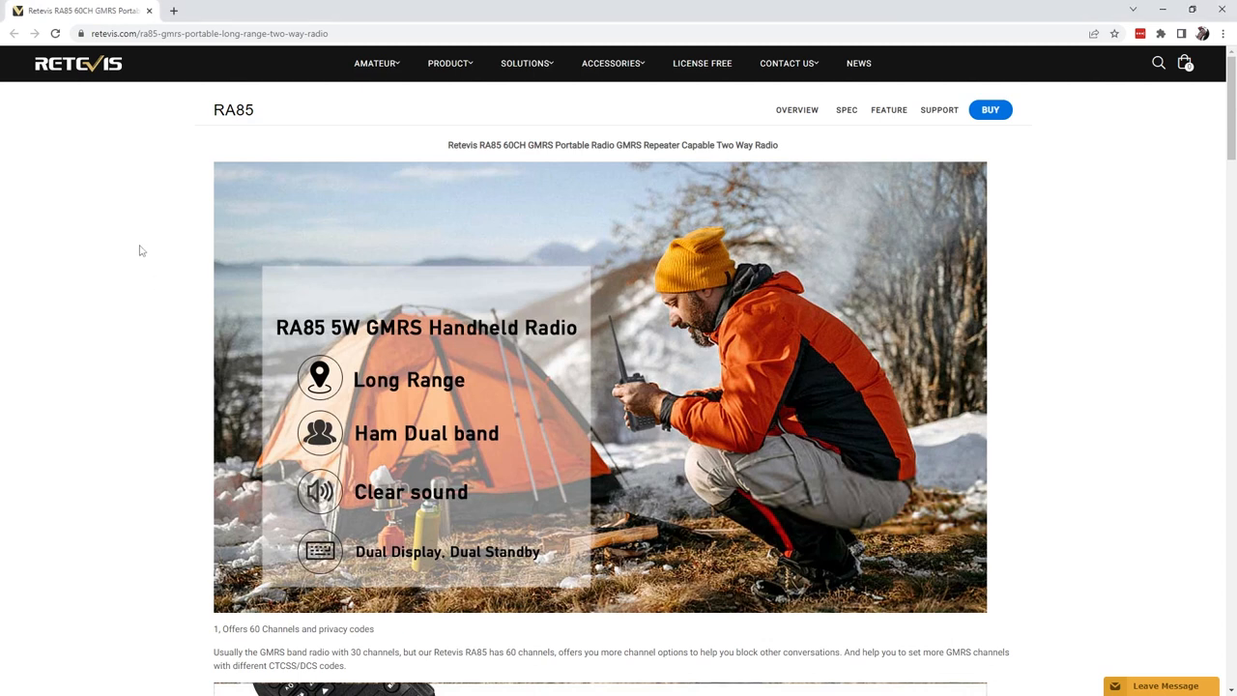
Step: Scroll the RA85 product page down to the '1, Offers 60 Channels and privacy codes' section
{"action": "scroll", "scroll_direction": "down", "scroll_amount": 3}
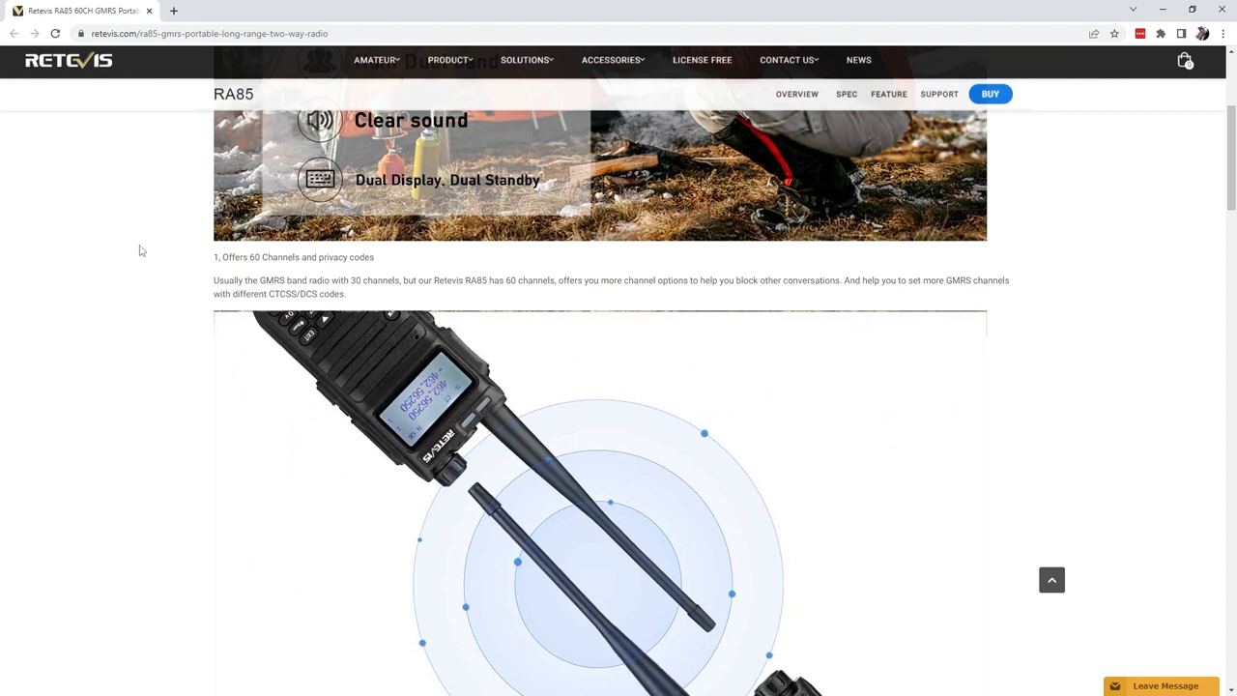
{"action": "scroll", "scroll_direction": "down", "scroll_amount": 3}
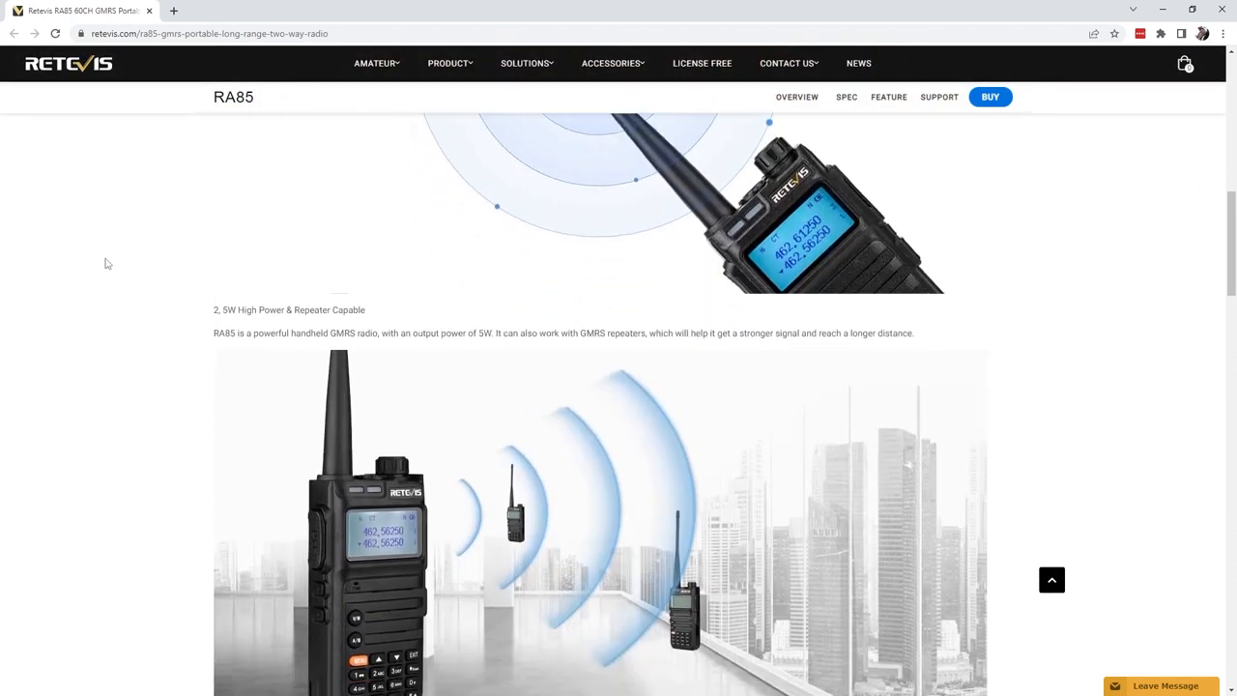
{"action": "scroll", "scroll_direction": "down", "scroll_amount": 3}
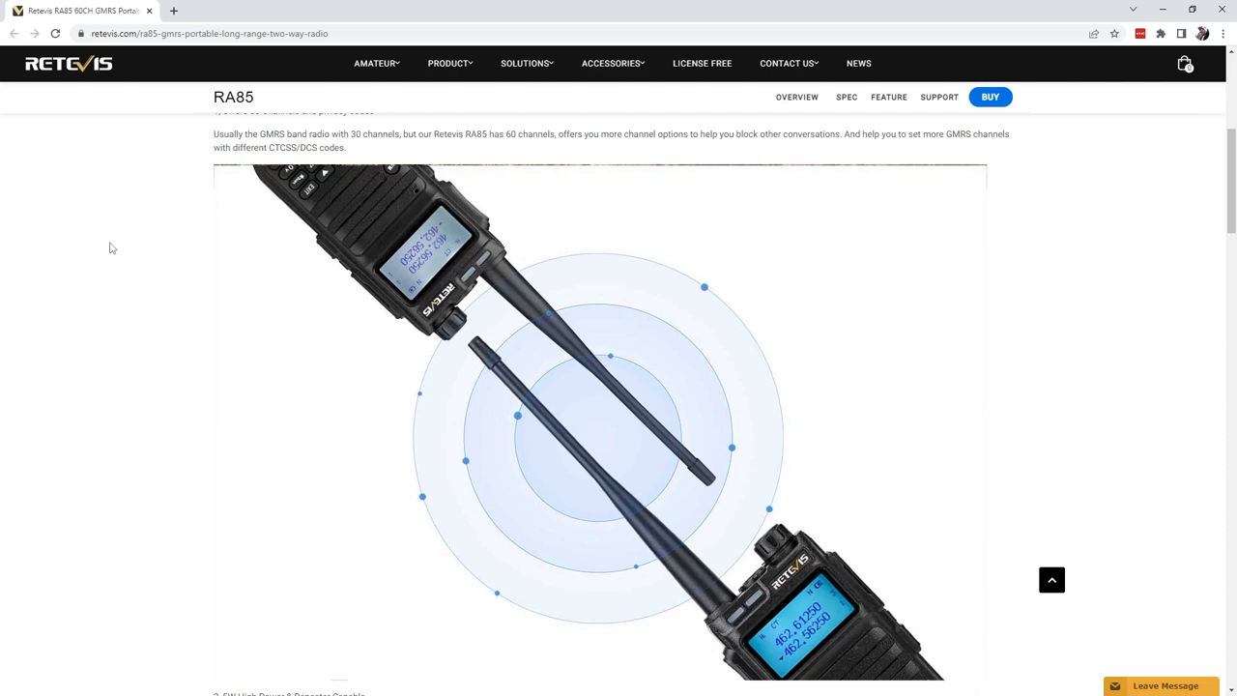
{"action": "mouse_move", "coordinate": [102, 263]}
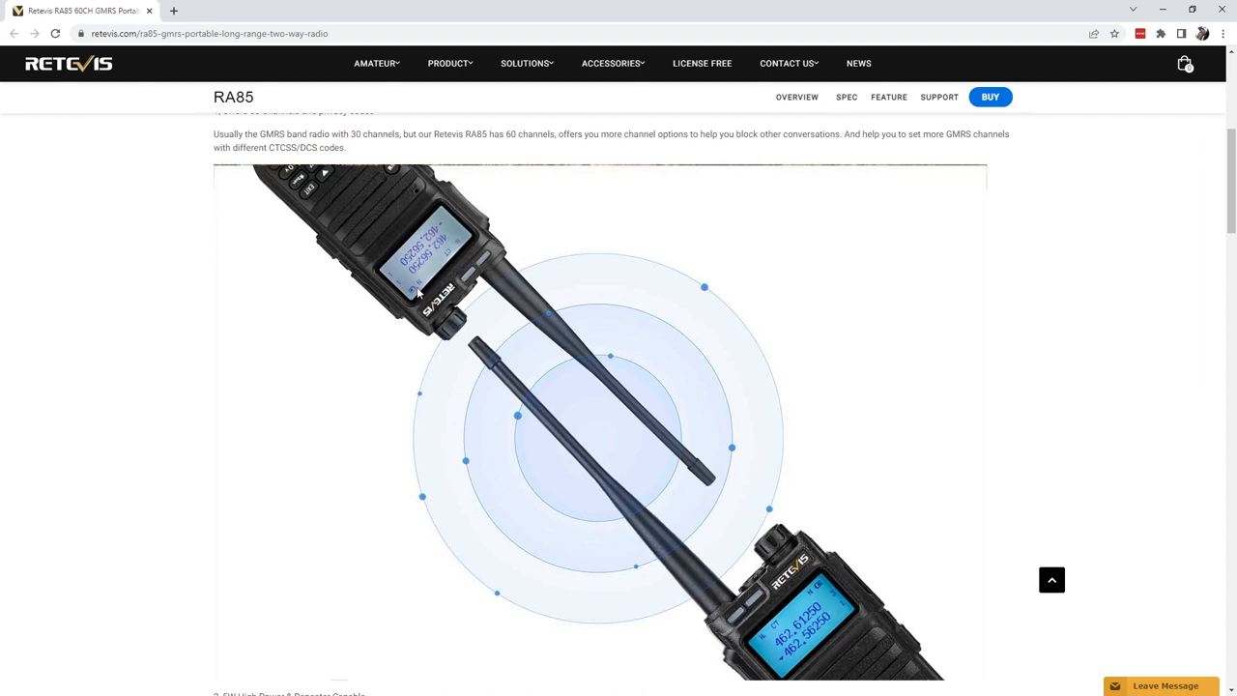
{"action": "mouse_move", "coordinate": [430, 290]}
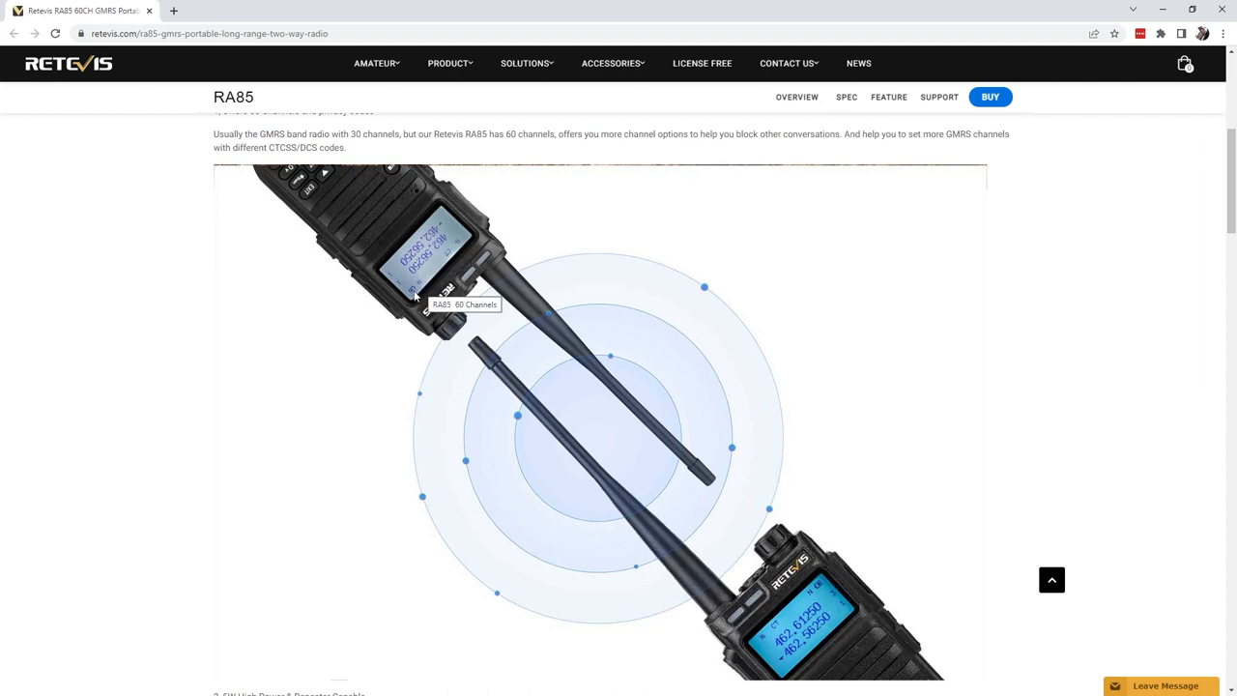
{"action": "mouse_move", "coordinate": [164, 331]}
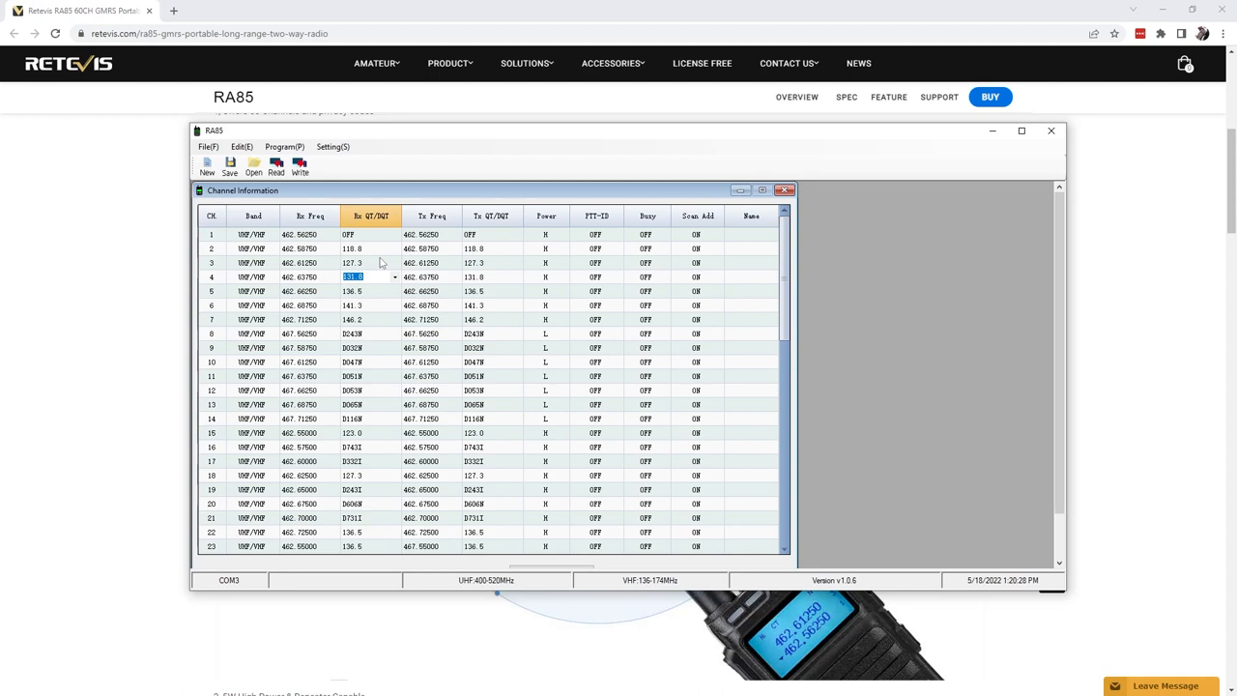
Step: Set channel 2's Rx QT/DQT receive tone to OFF, then close the RA85 software
{"action": "left_click", "coordinate": [399, 235]}
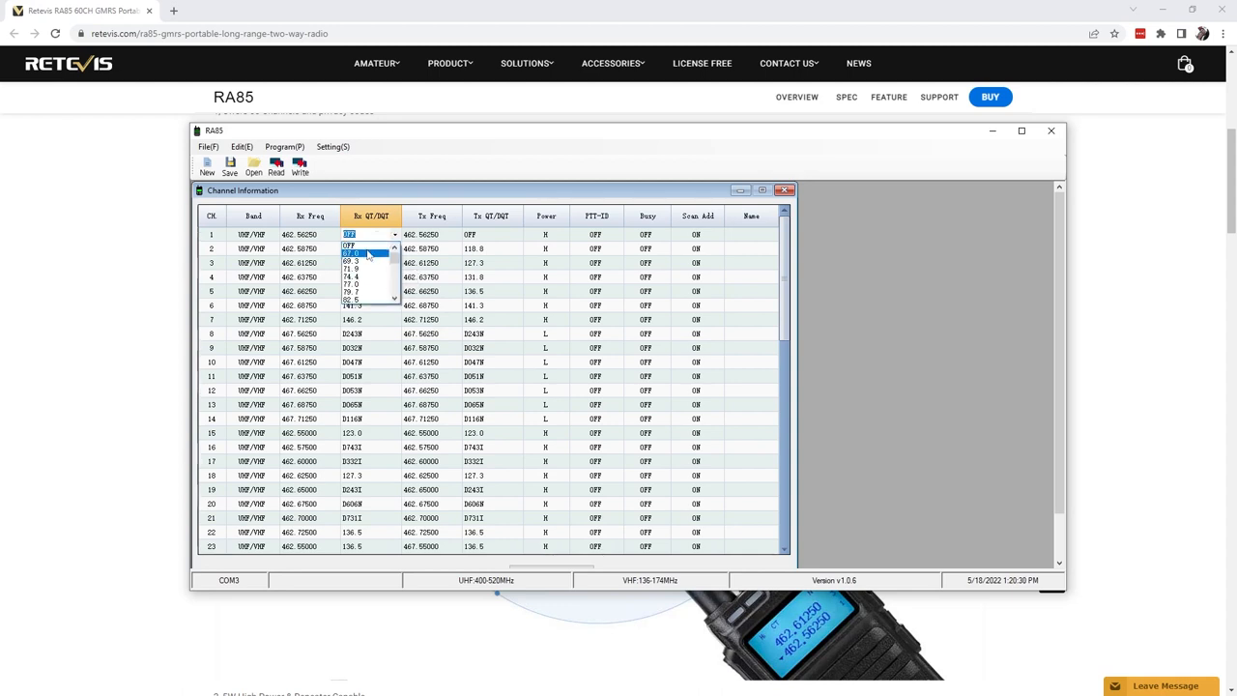
{"action": "left_click", "coordinate": [353, 255]}
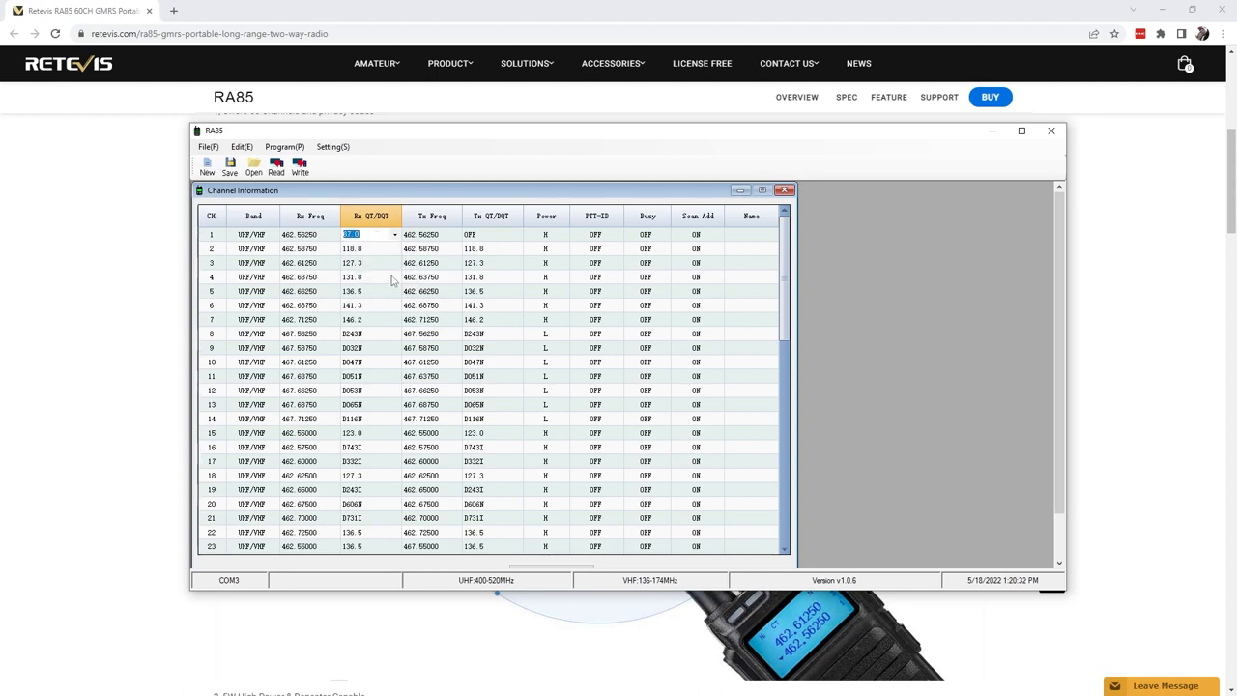
{"action": "left_click", "coordinate": [355, 276]}
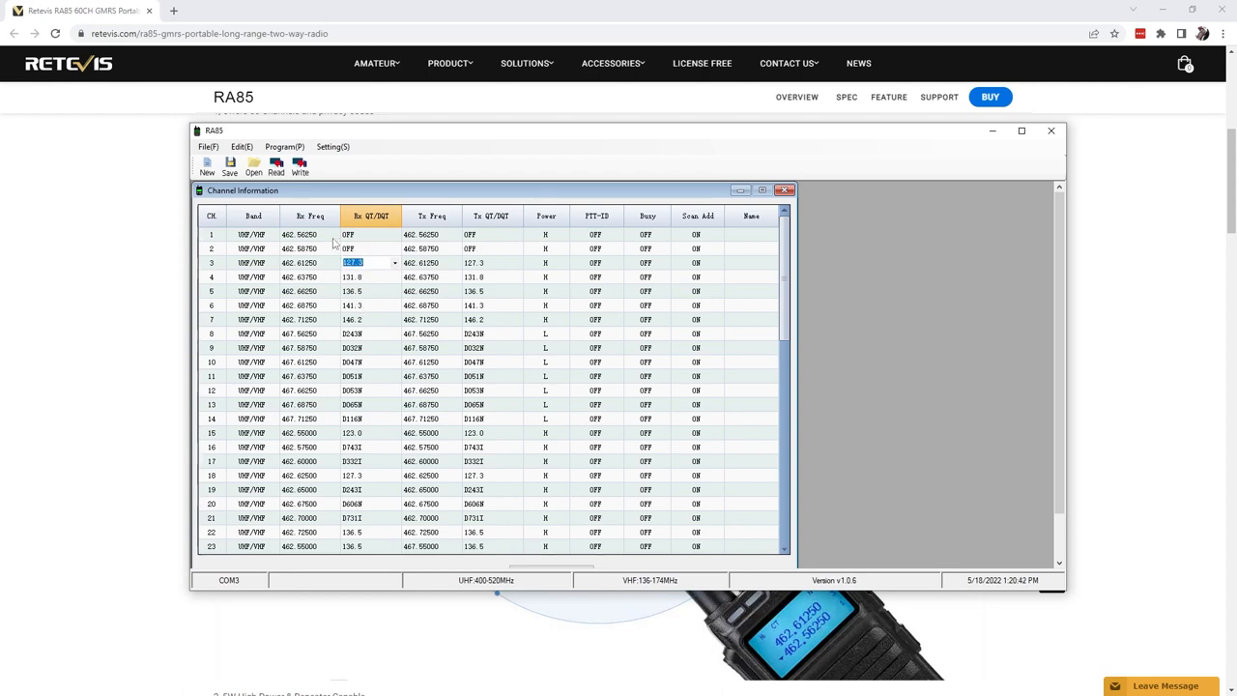
{"action": "mouse_move", "coordinate": [639, 291]}
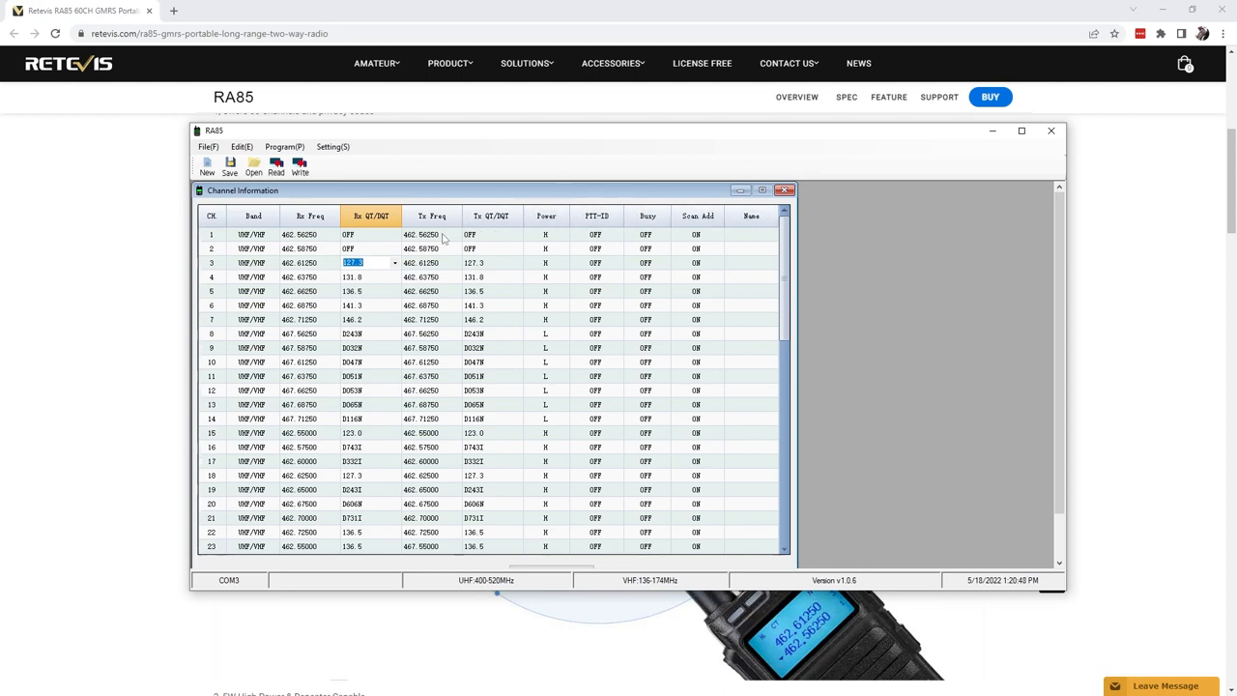
{"action": "left_click", "coordinate": [547, 234]}
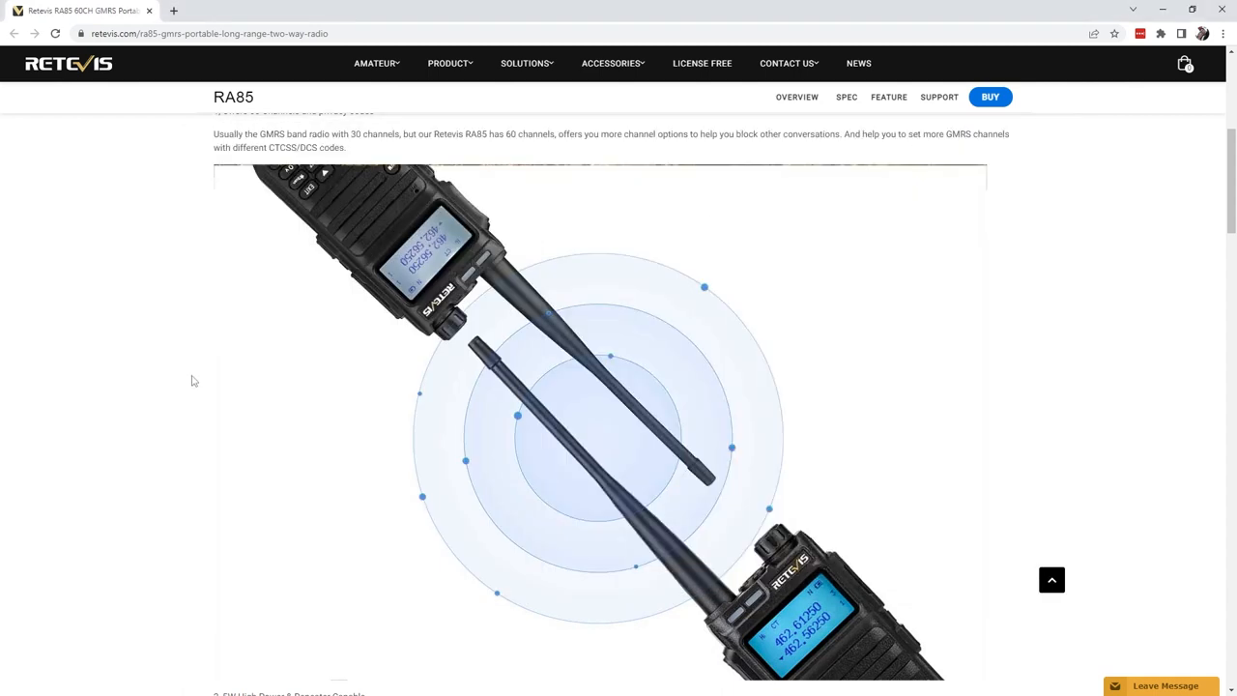
Step: Scroll the product page further as RA685 Plus opens its GMRS/FRS channel table
{"action": "scroll", "scroll_direction": "down", "scroll_amount": 3}
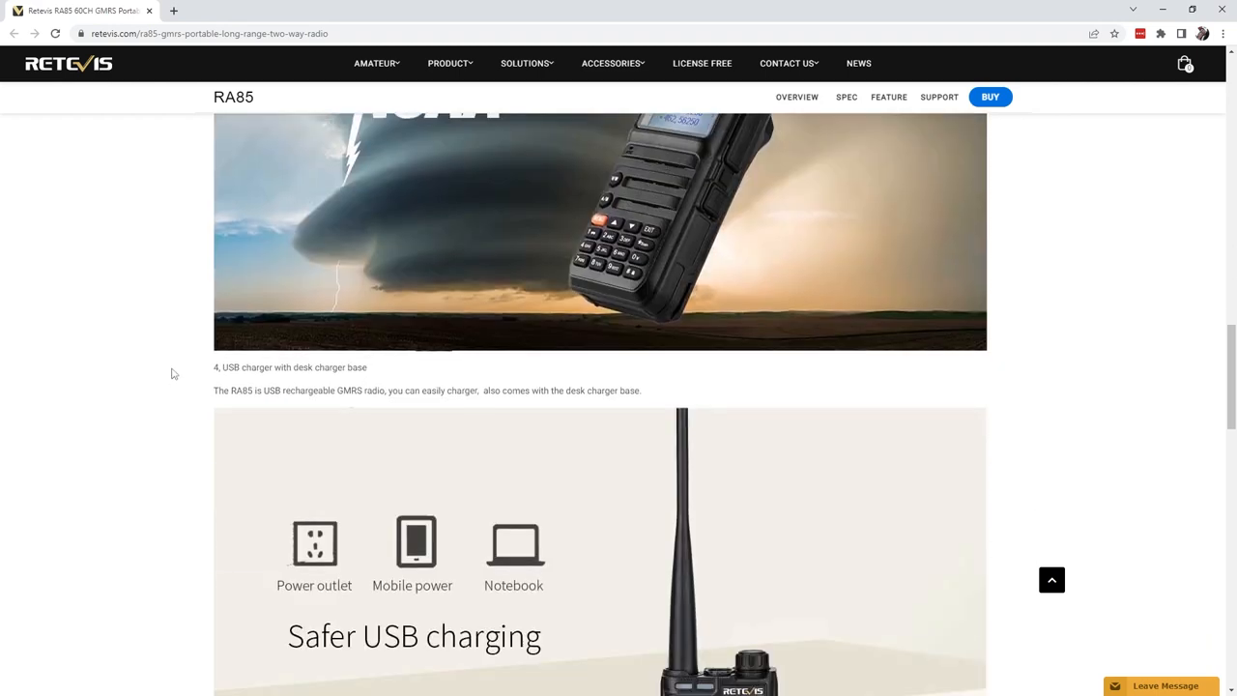
{"action": "scroll", "scroll_direction": "down", "scroll_amount": 3}
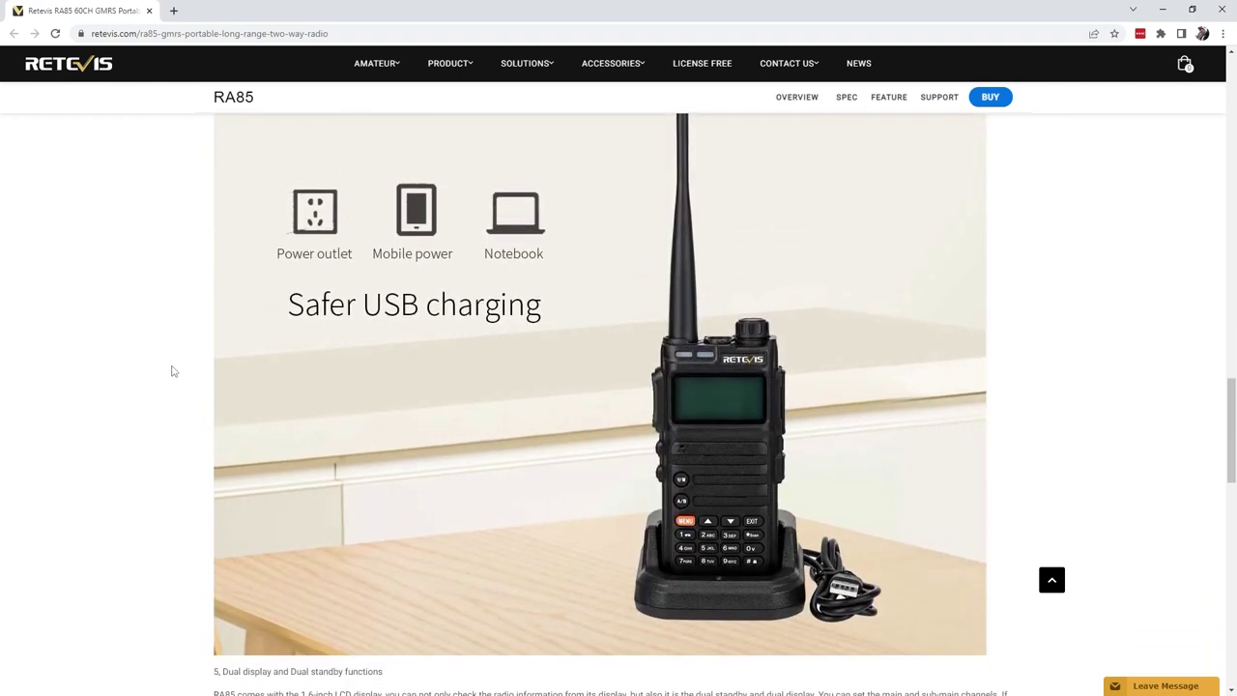
{"action": "scroll", "scroll_direction": "down", "scroll_amount": 3}
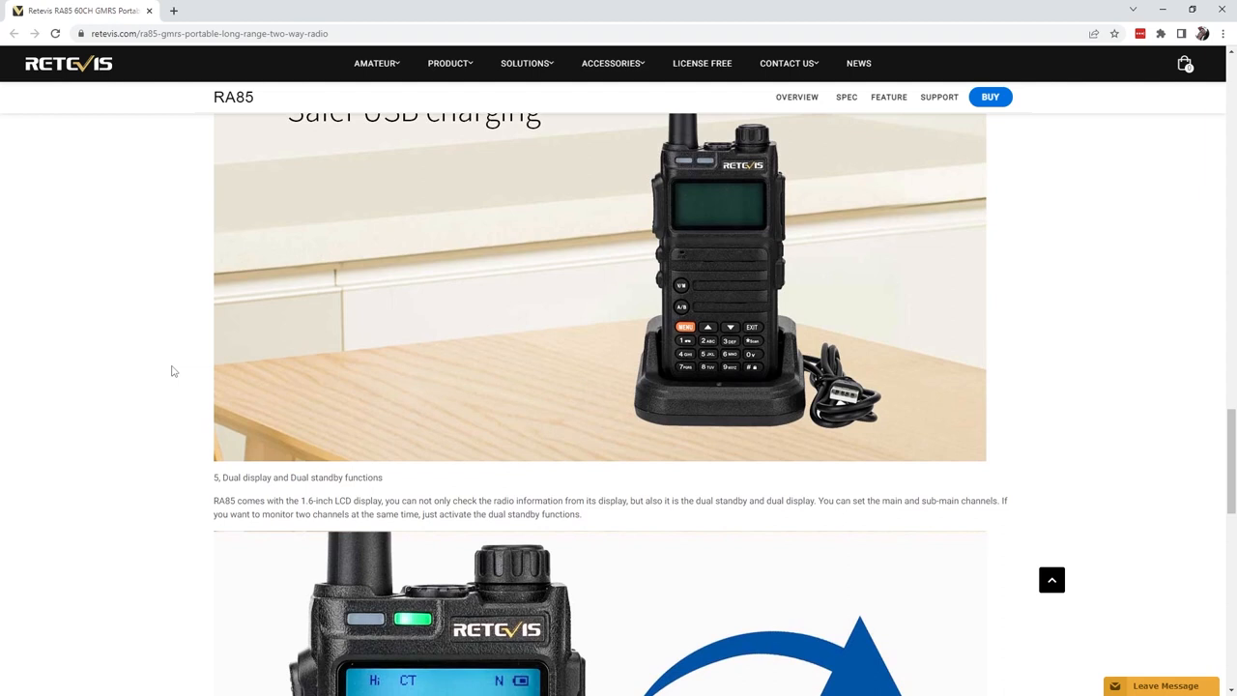
{"action": "scroll", "scroll_direction": "down", "scroll_amount": 3}
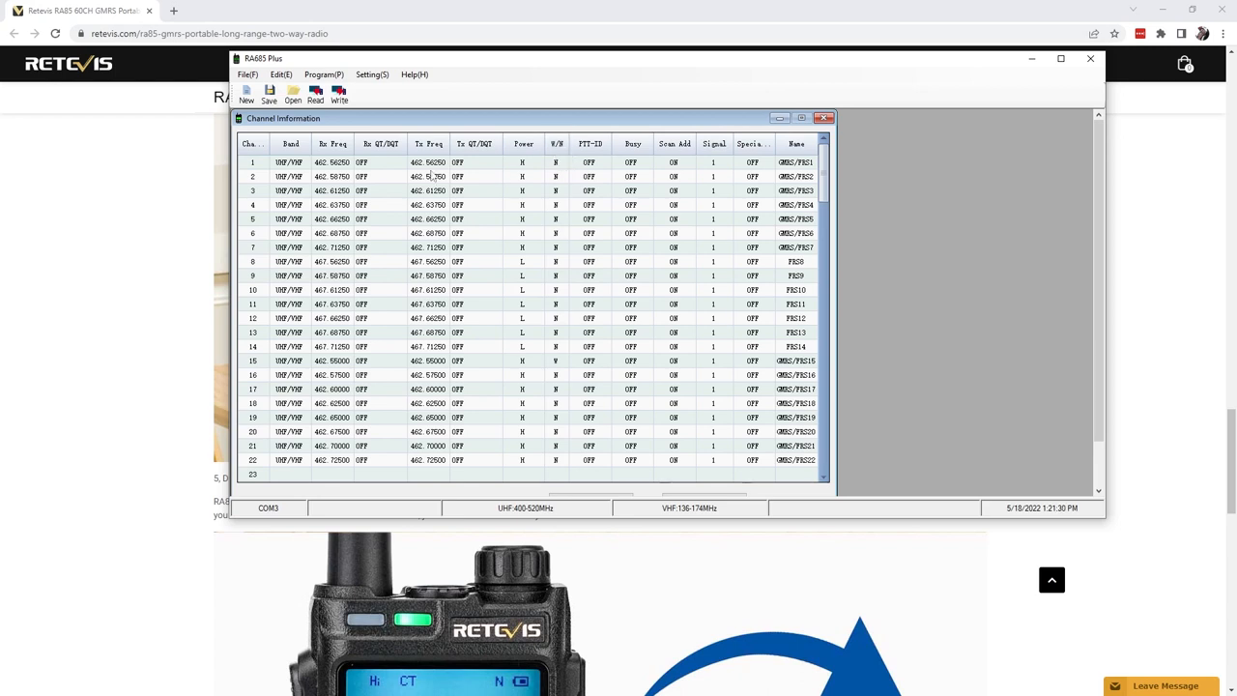
Step: Change the W/N column from N to W for channels 1–7 and 15–22, keeping 8–14 narrow
{"action": "left_click", "coordinate": [315, 96]}
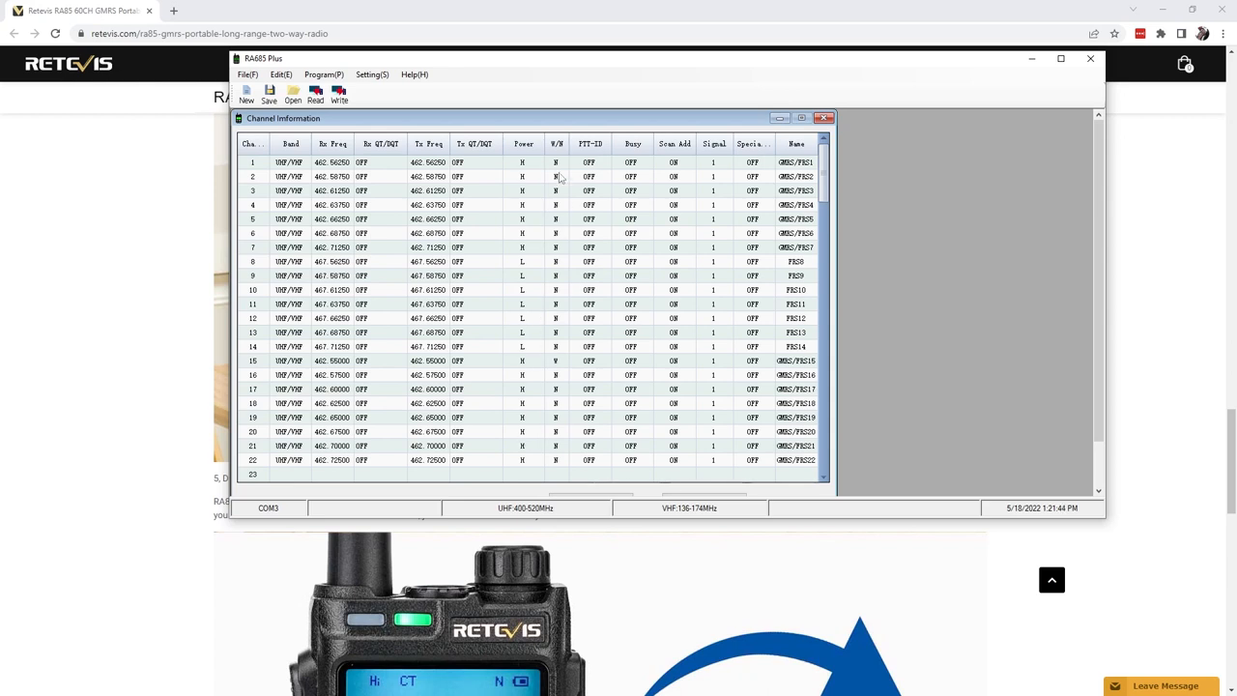
{"action": "mouse_move", "coordinate": [560, 275]}
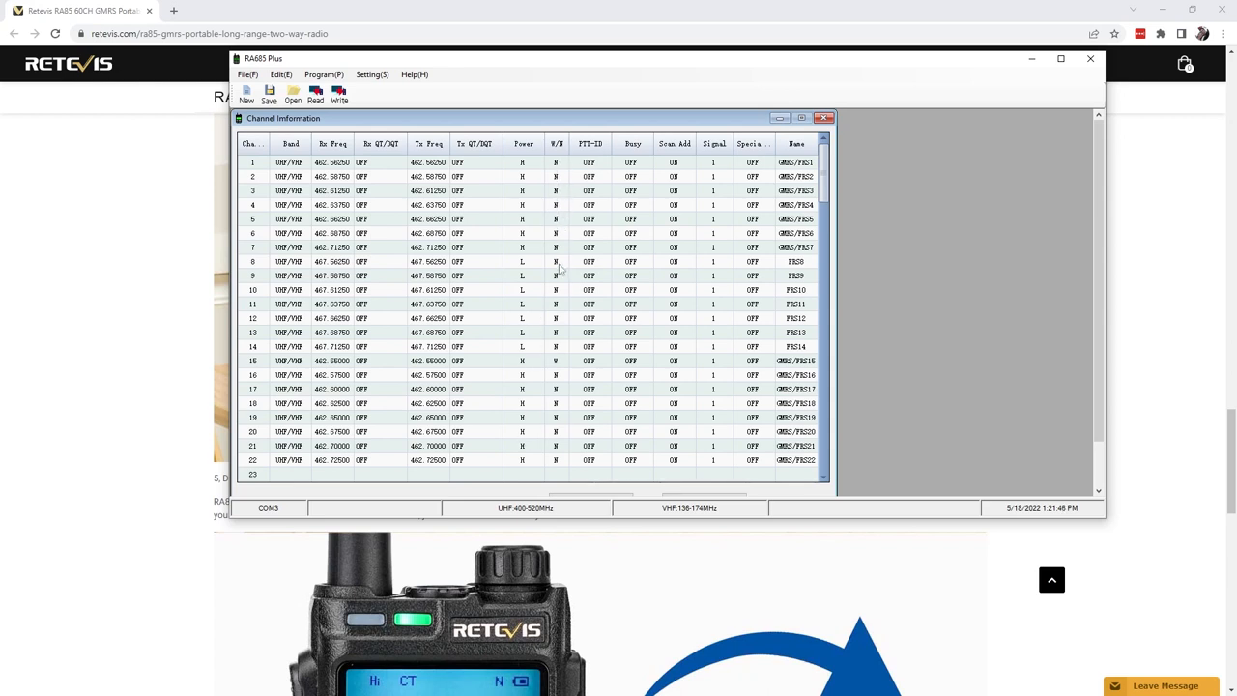
{"action": "left_click", "coordinate": [556, 361]}
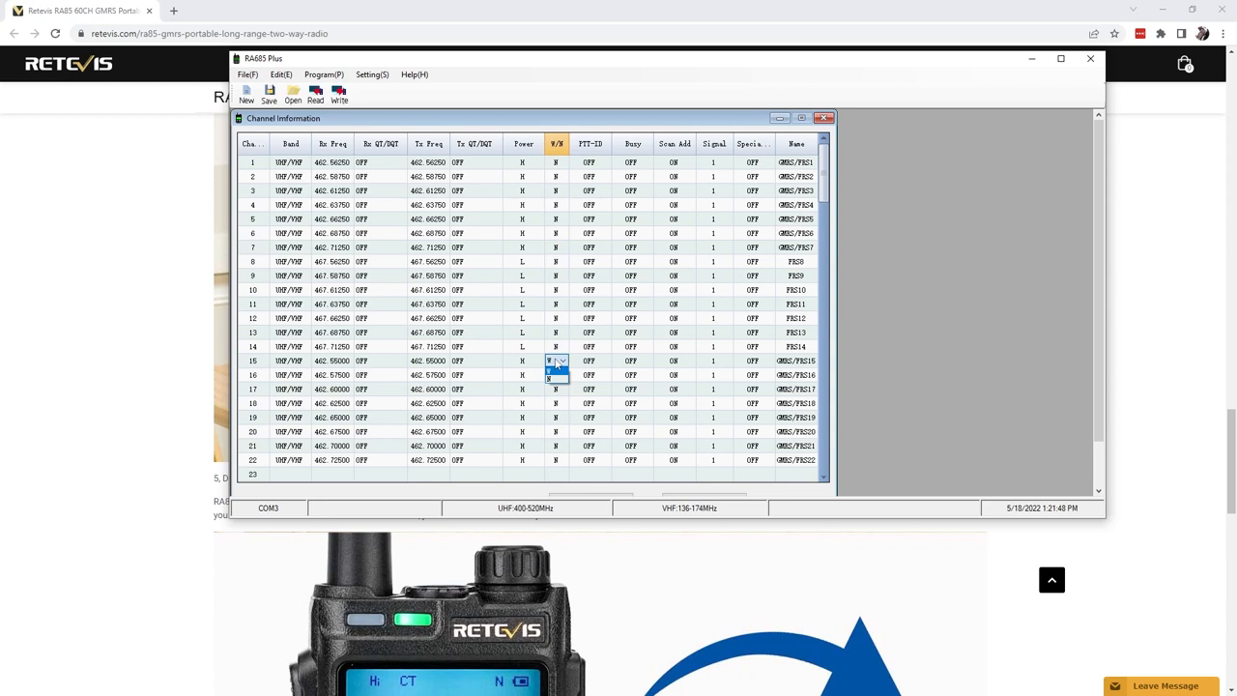
{"action": "left_click", "coordinate": [552, 372]}
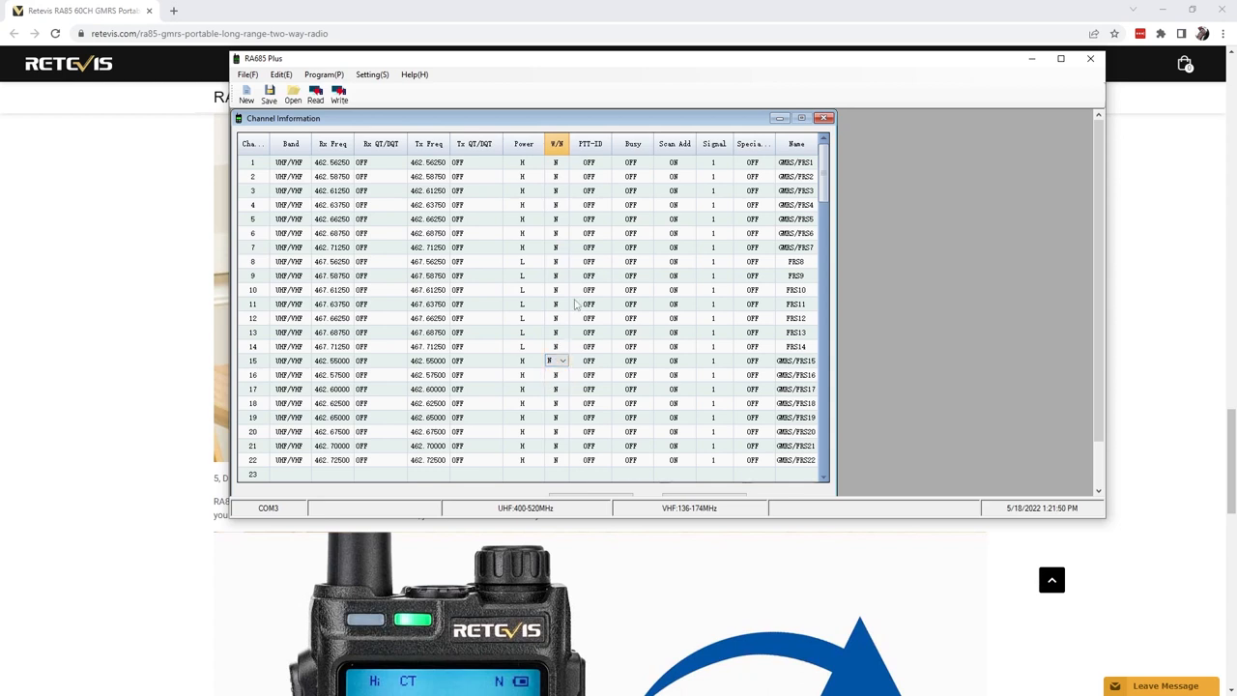
{"action": "mouse_move", "coordinate": [588, 152]}
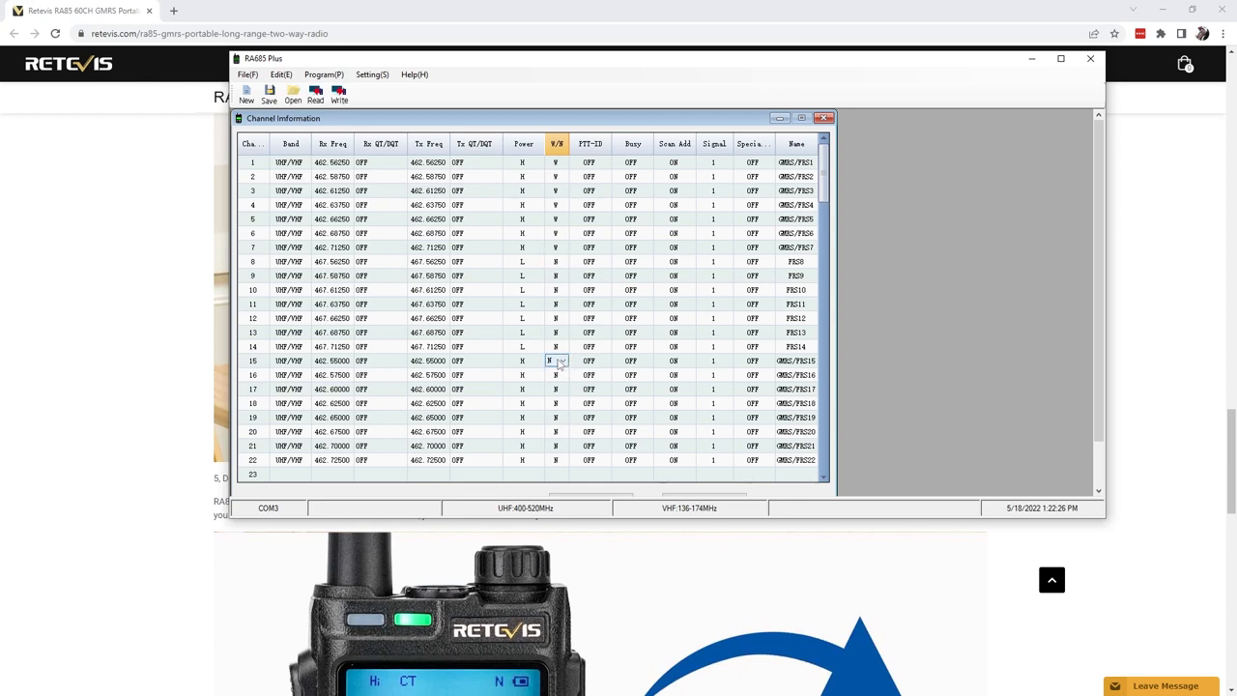
{"action": "left_click", "coordinate": [554, 375]}
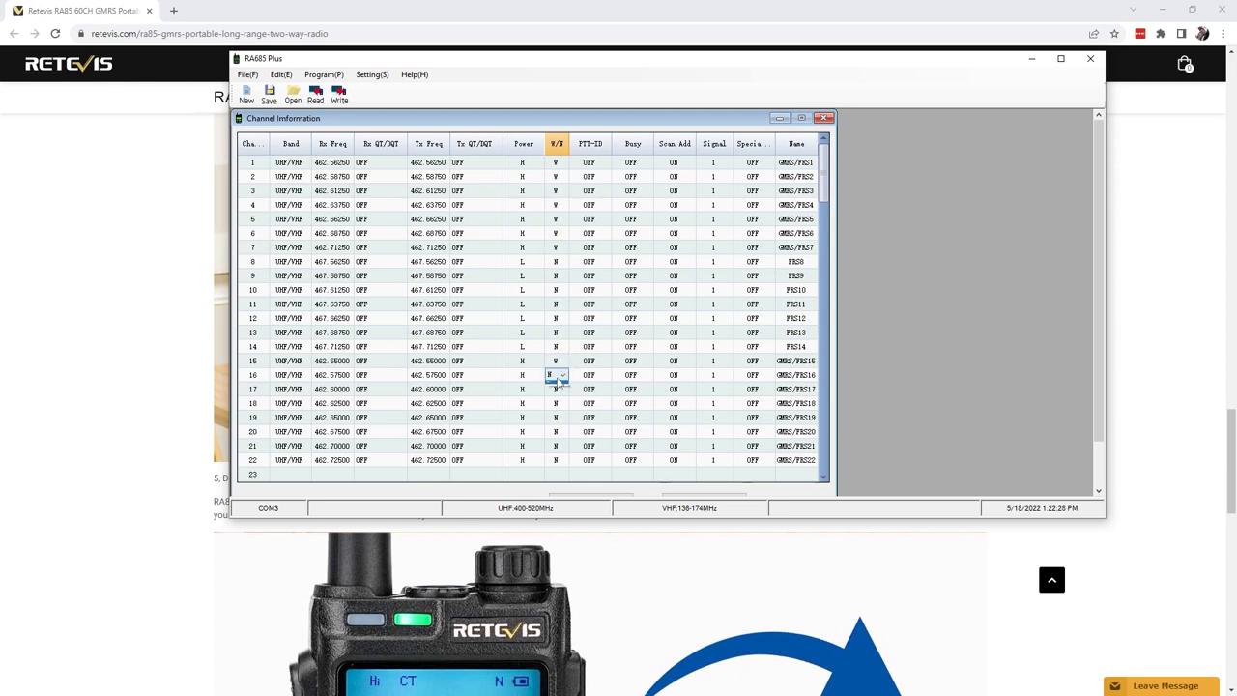
{"action": "left_click", "coordinate": [555, 389]}
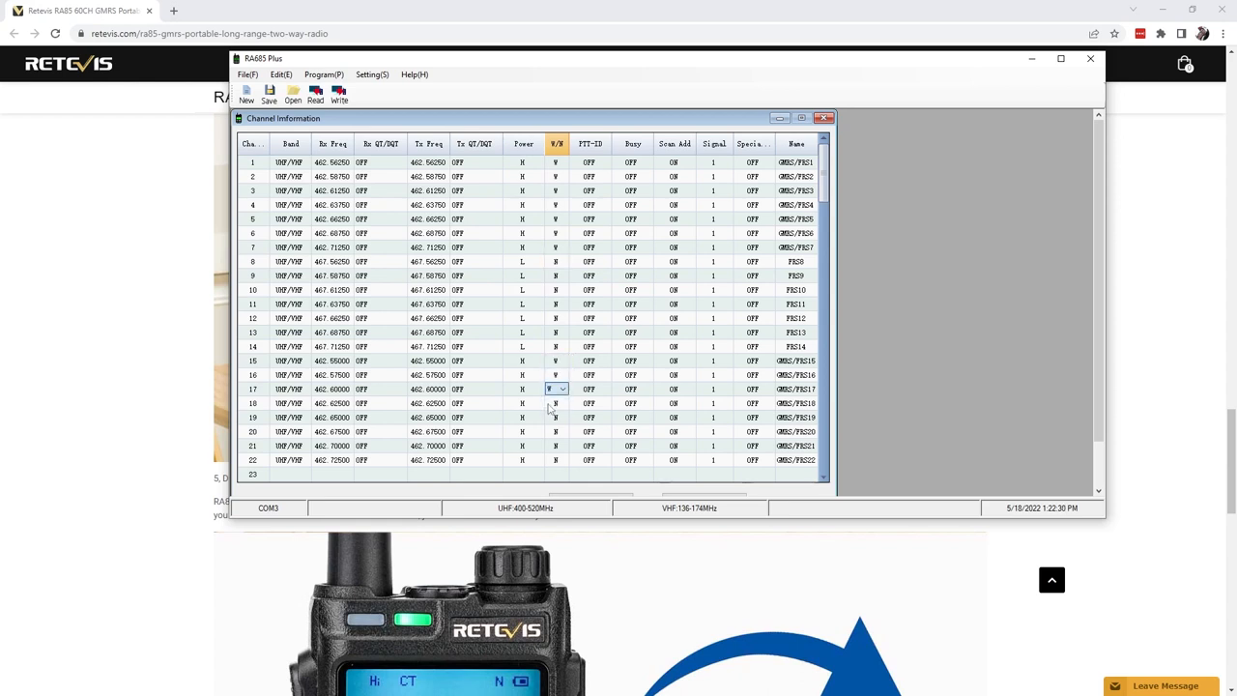
{"action": "left_click", "coordinate": [556, 403]}
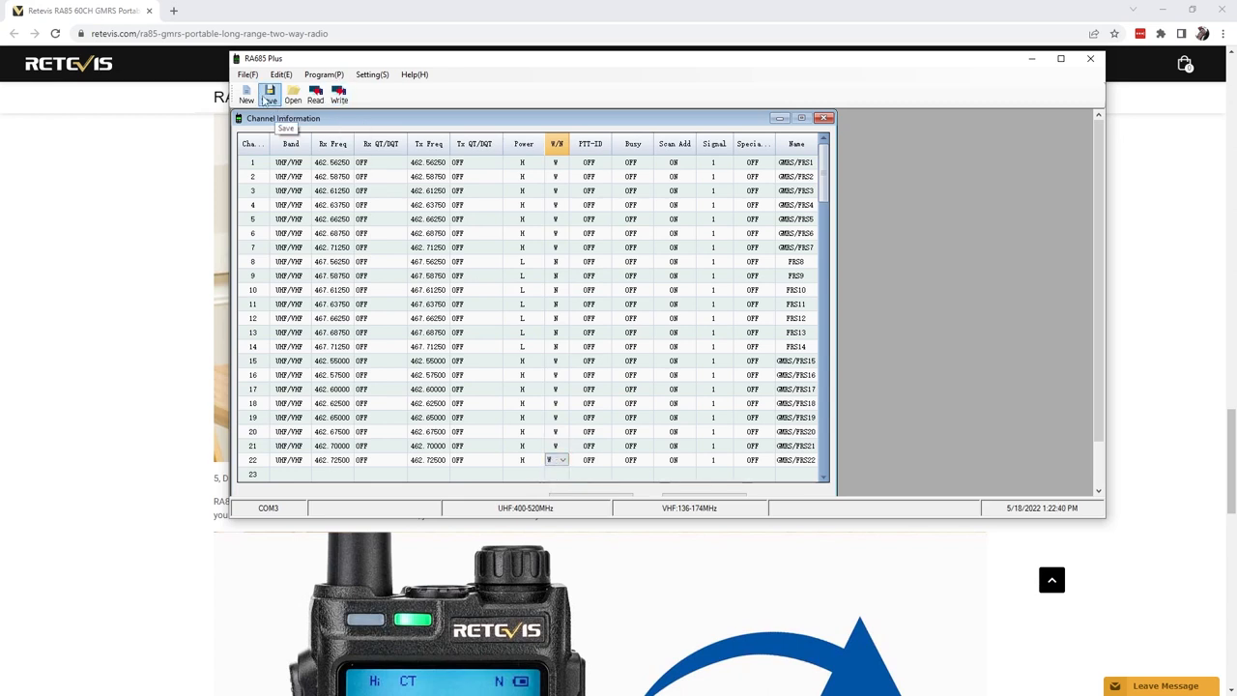
Step: Write the channel table to the radio, dismiss the Success dialog, and close RA685 Plus
{"action": "left_click", "coordinate": [339, 95]}
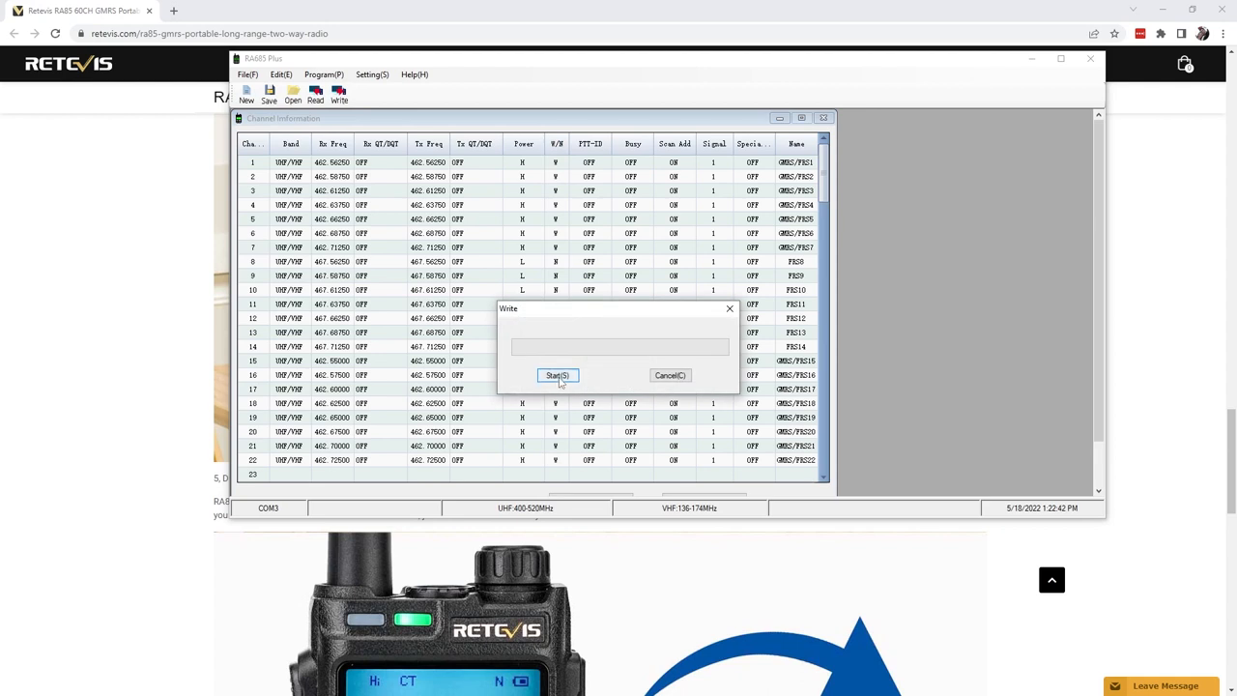
{"action": "left_click", "coordinate": [557, 375]}
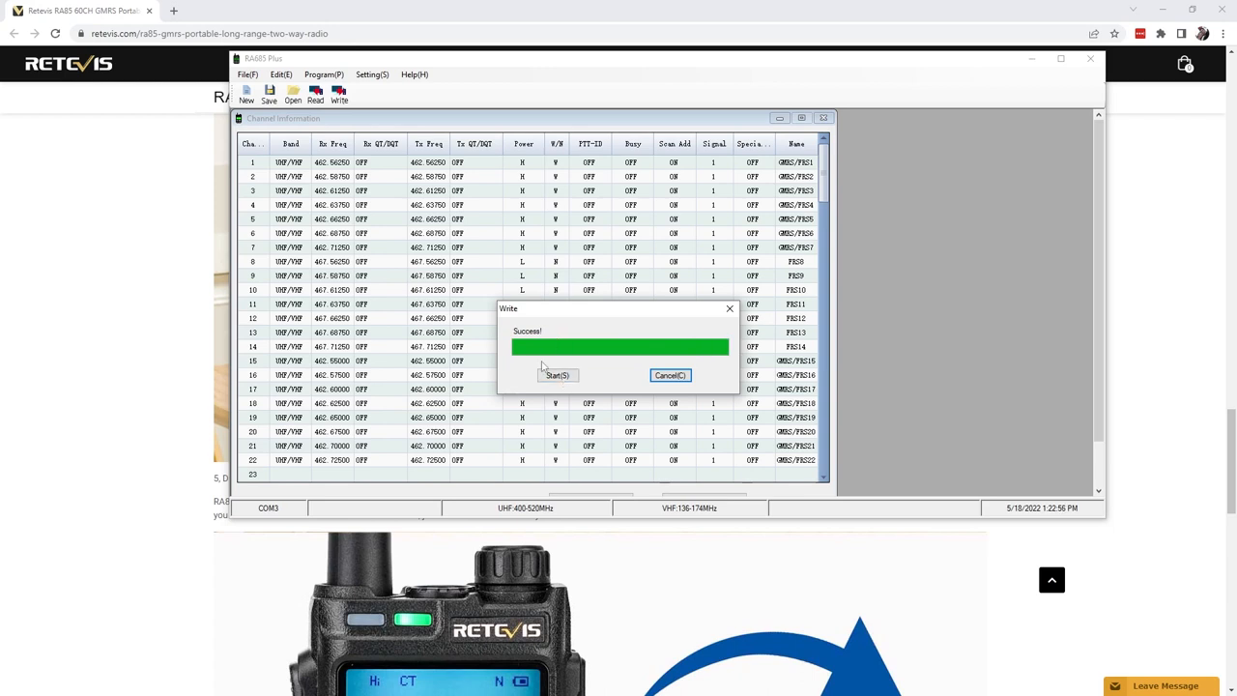
{"action": "left_click", "coordinate": [670, 375]}
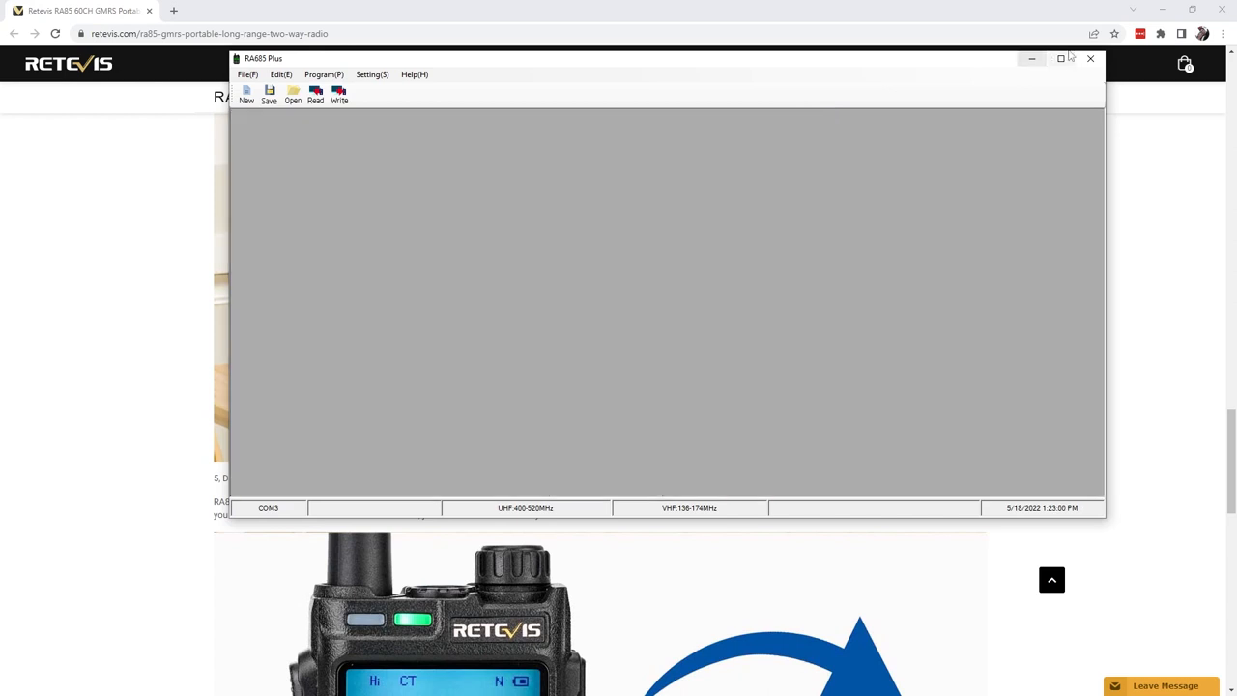
{"action": "left_click", "coordinate": [1090, 59]}
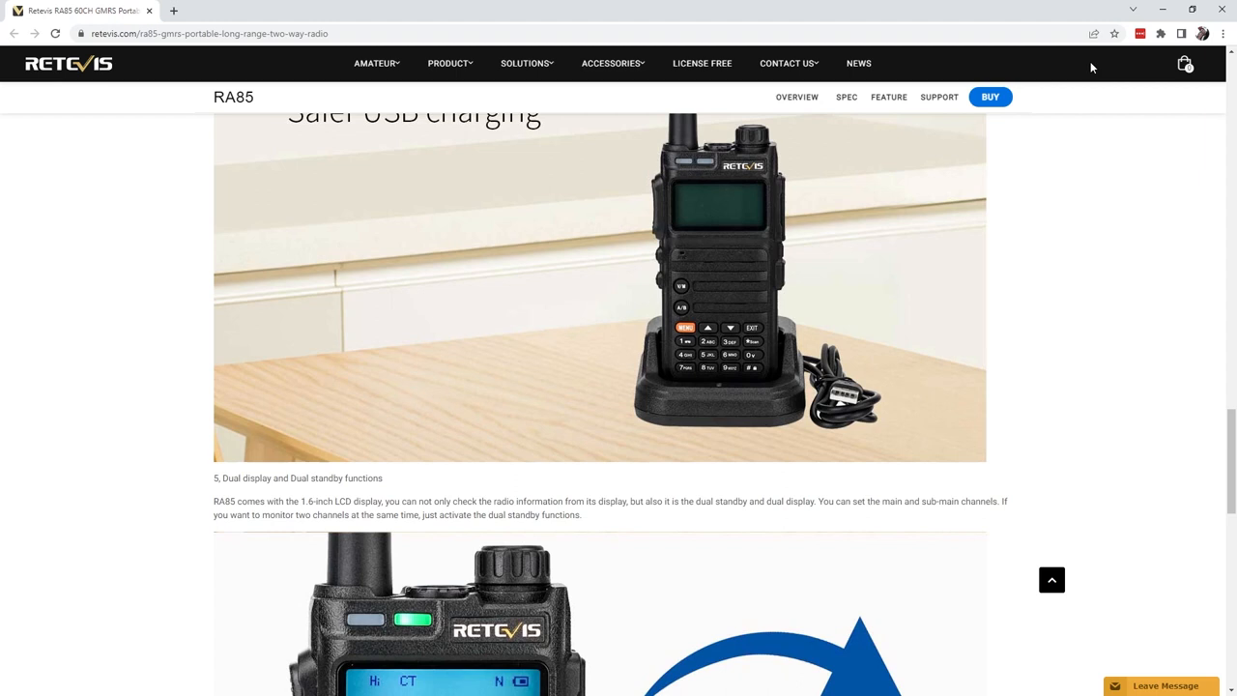
{"action": "mouse_move", "coordinate": [1053, 99]}
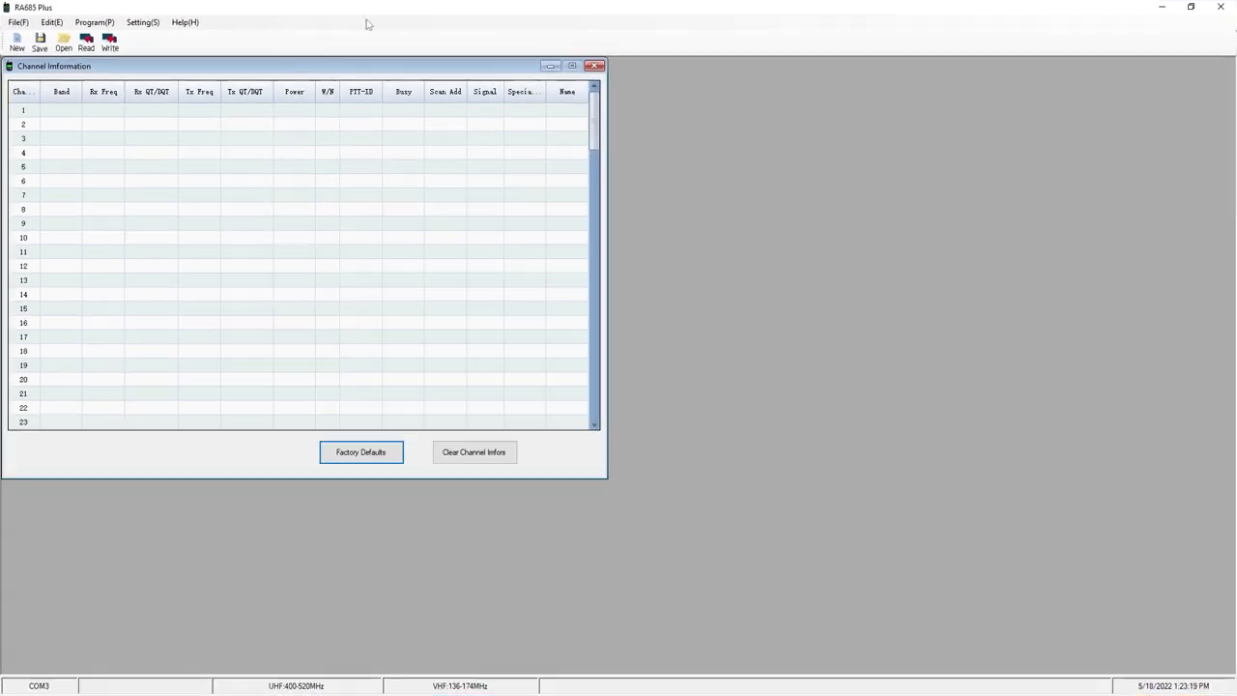
Step: Read the channels back from the radio, showing wide on 1–7 and 15–22, narrow on 8–14
{"action": "left_click", "coordinate": [87, 41]}
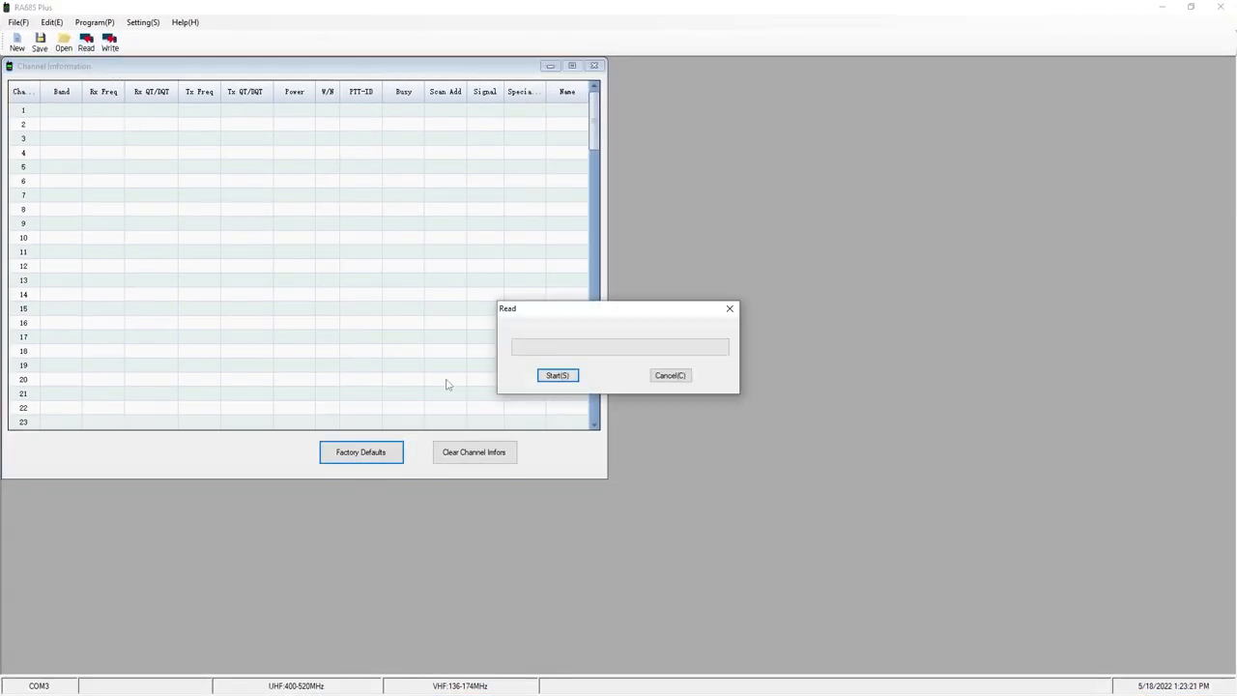
{"action": "left_click", "coordinate": [557, 375]}
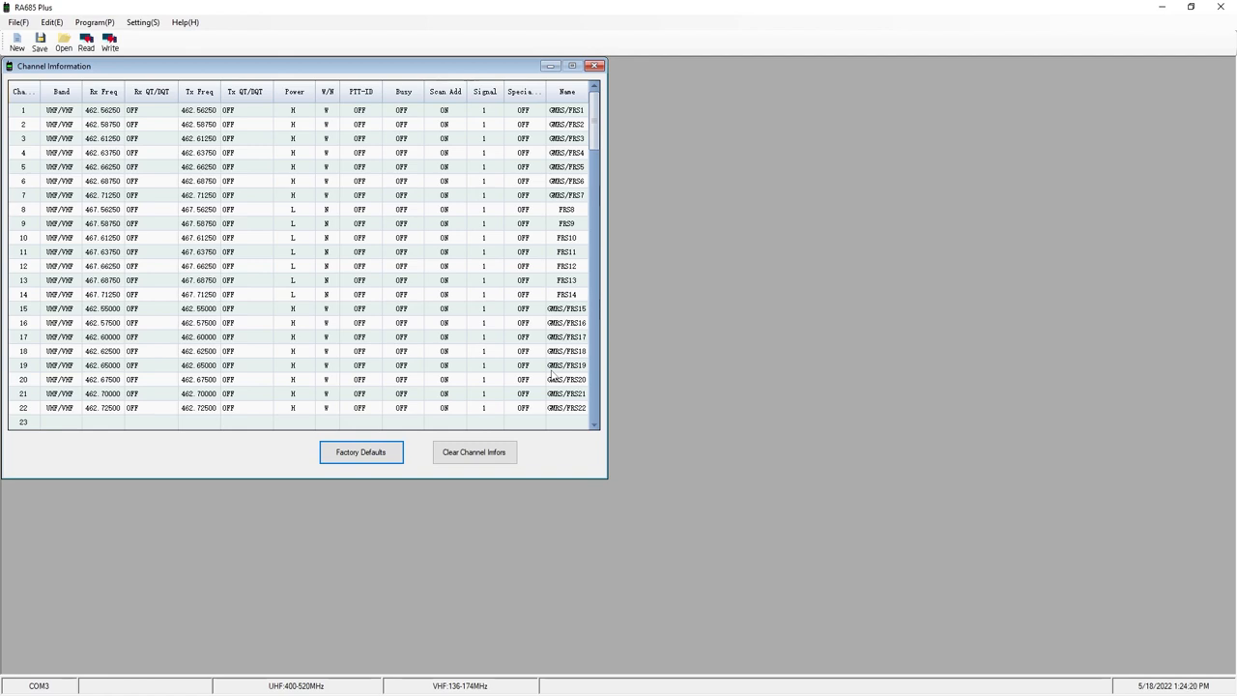
{"action": "mouse_move", "coordinate": [722, 289]}
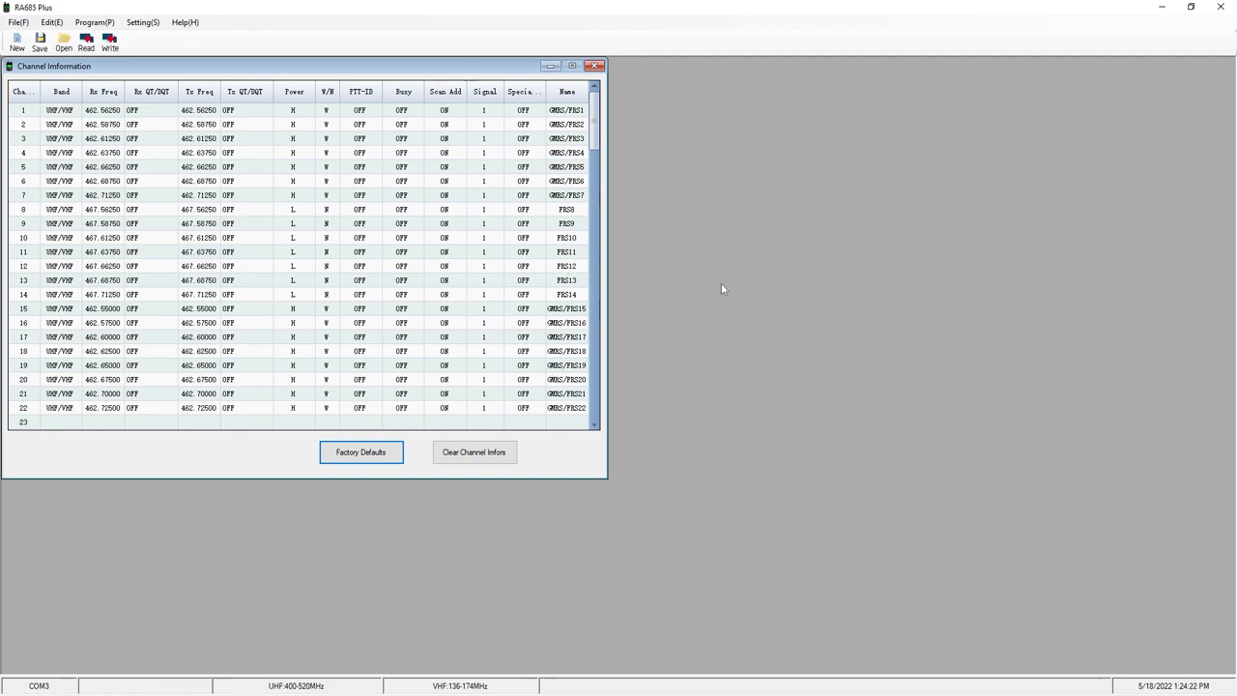